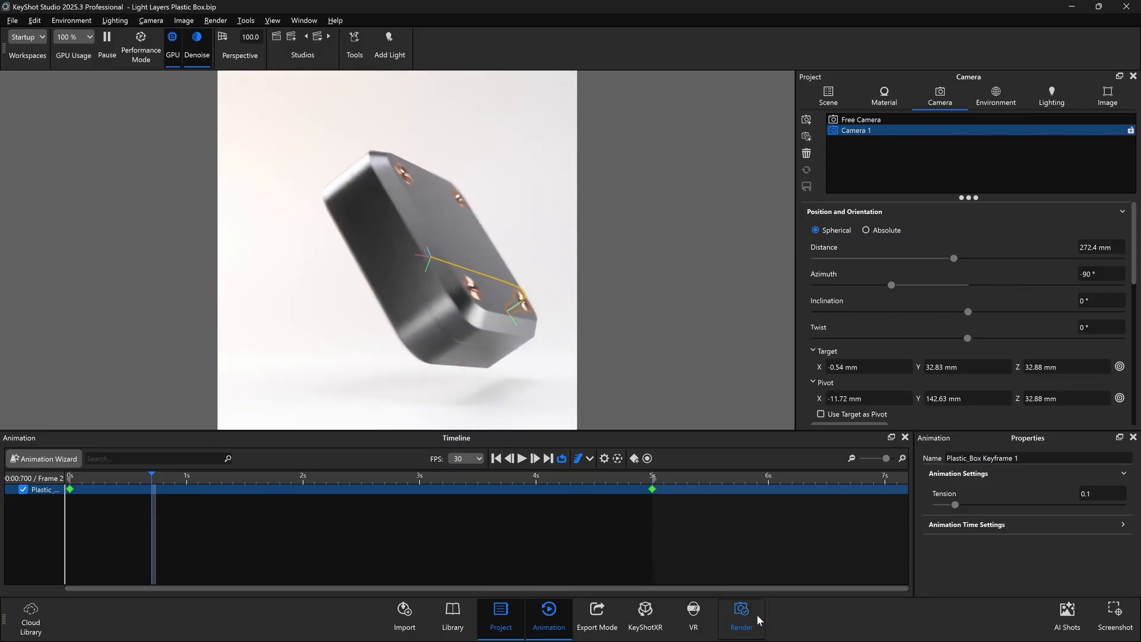
- Enable the Cryptomatte pass in the Animation render settings and render the frames
click(740, 613)
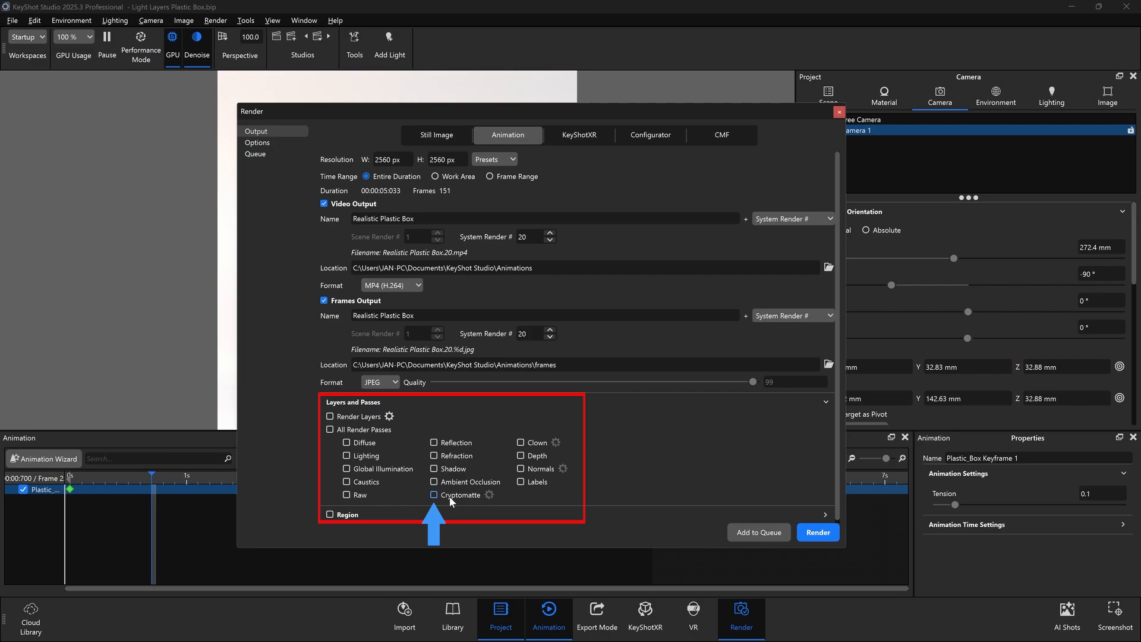
click(434, 494)
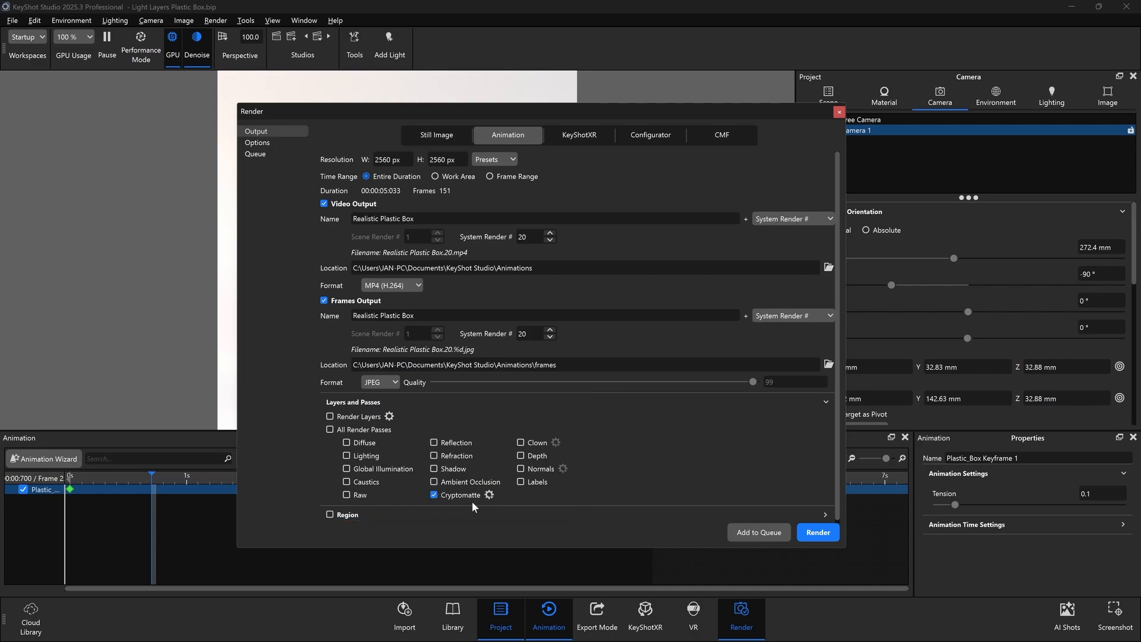
mouse_move(601, 531)
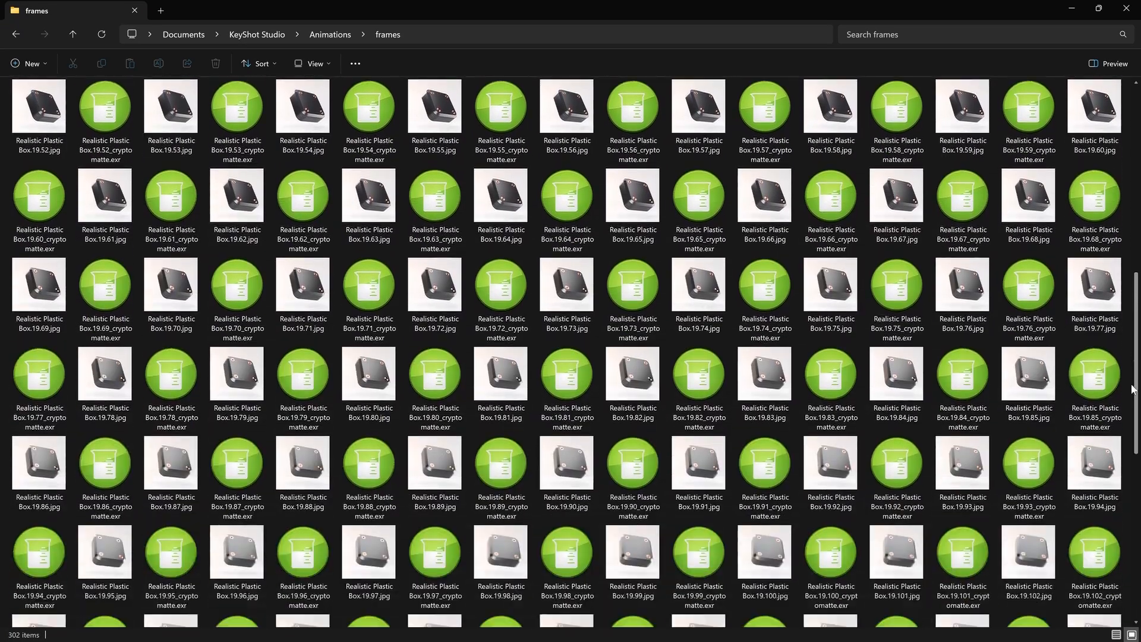
scroll(down, 3)
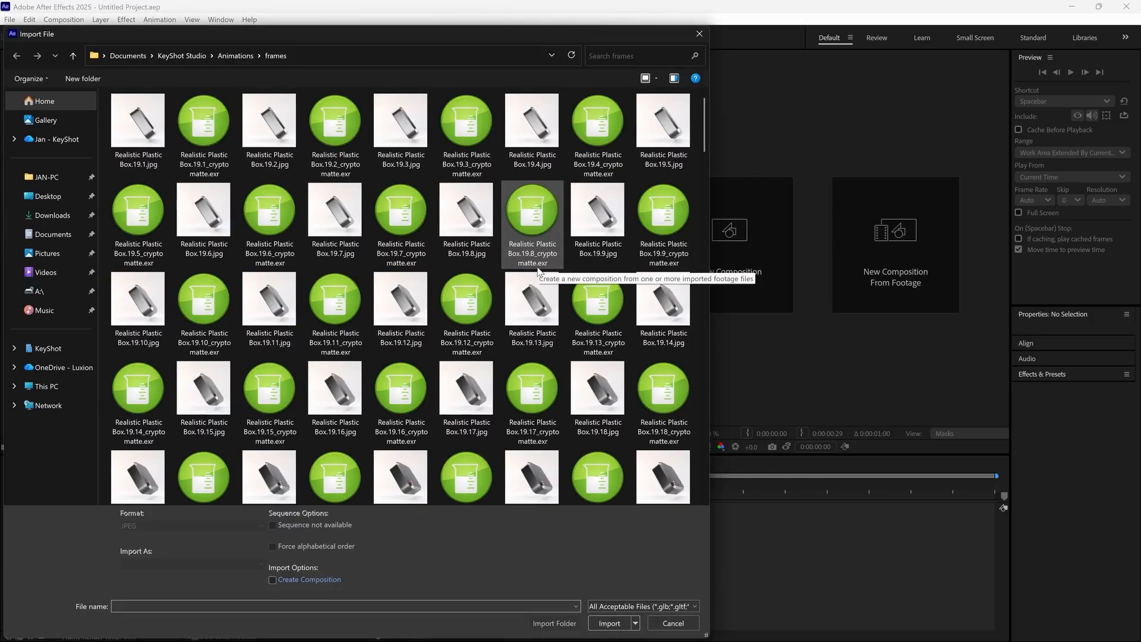
- Import the JPEG frames as a new composition, then import the cryptomatte EXR sequence into it
click(138, 120)
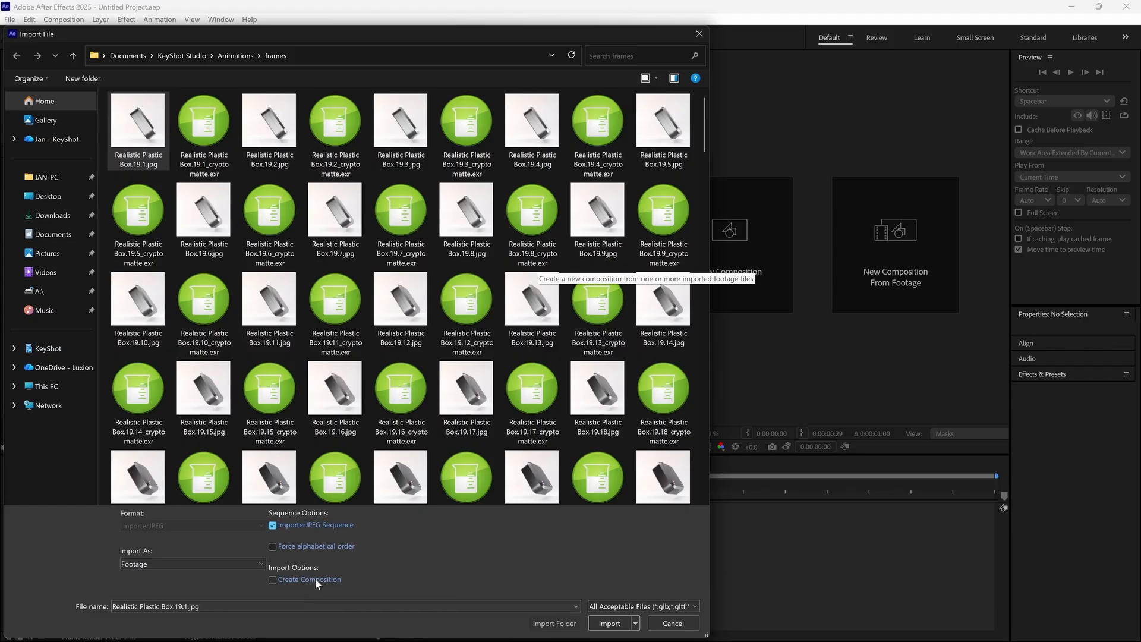
click(609, 623)
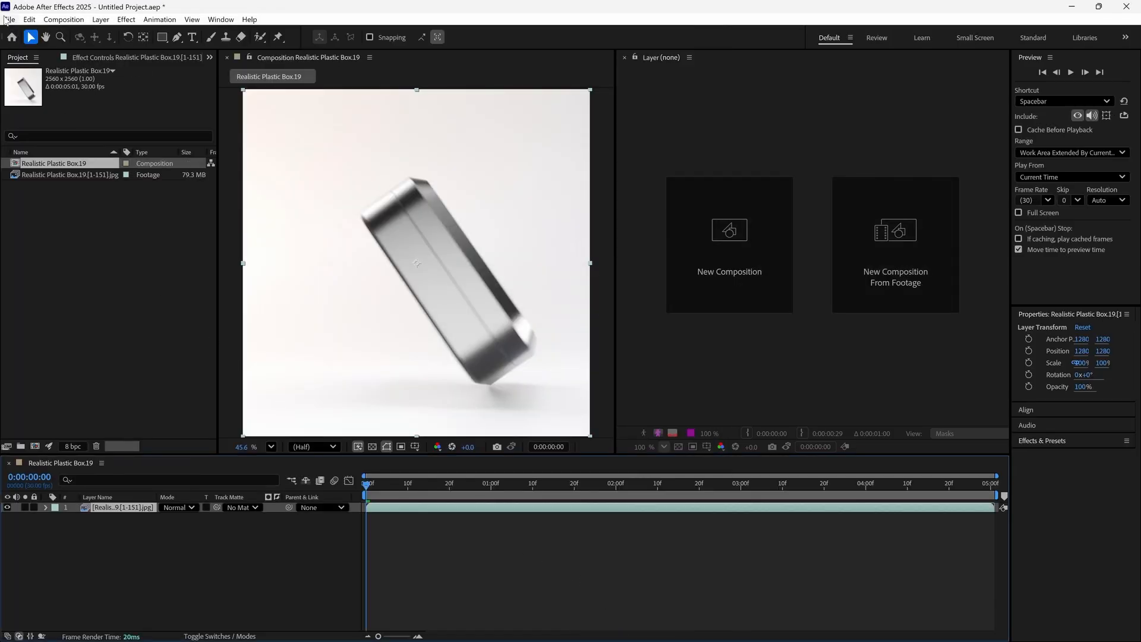
click(10, 19)
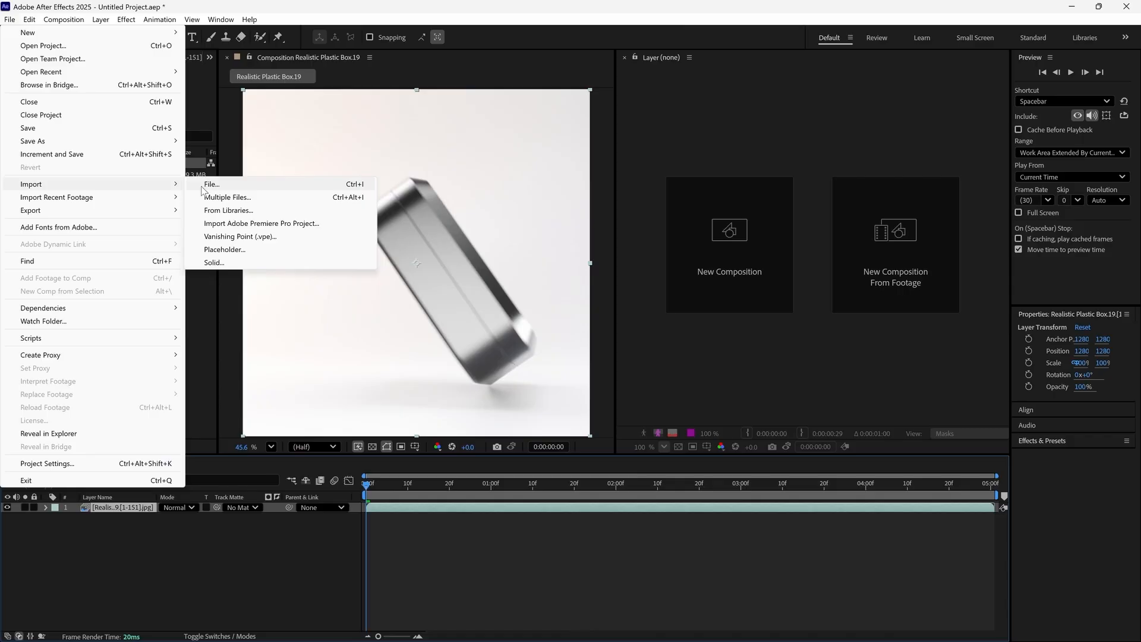
click(211, 183)
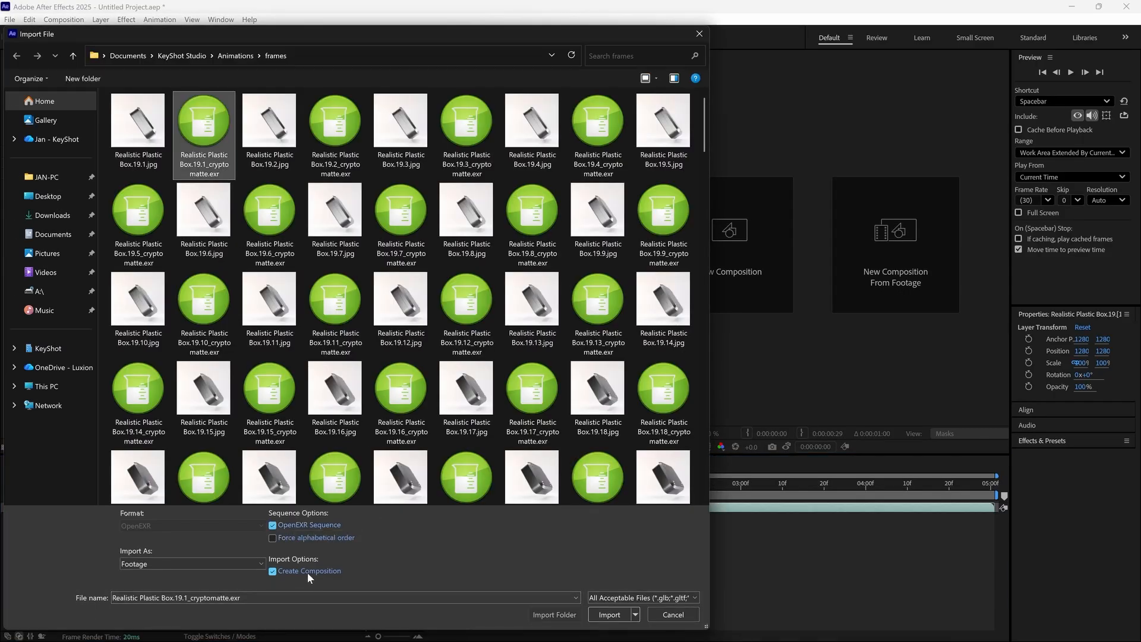
click(609, 614)
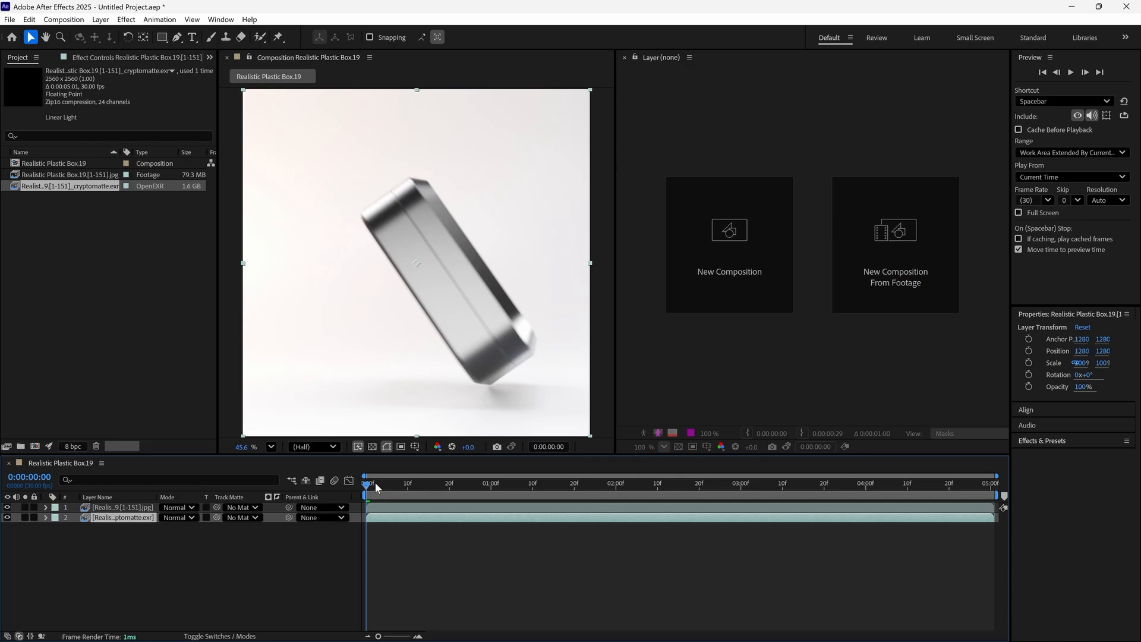
- Apply Cryptomatte to the EXR layer with Output set to Matted Colors for the screws
click(709, 482)
text(cry)
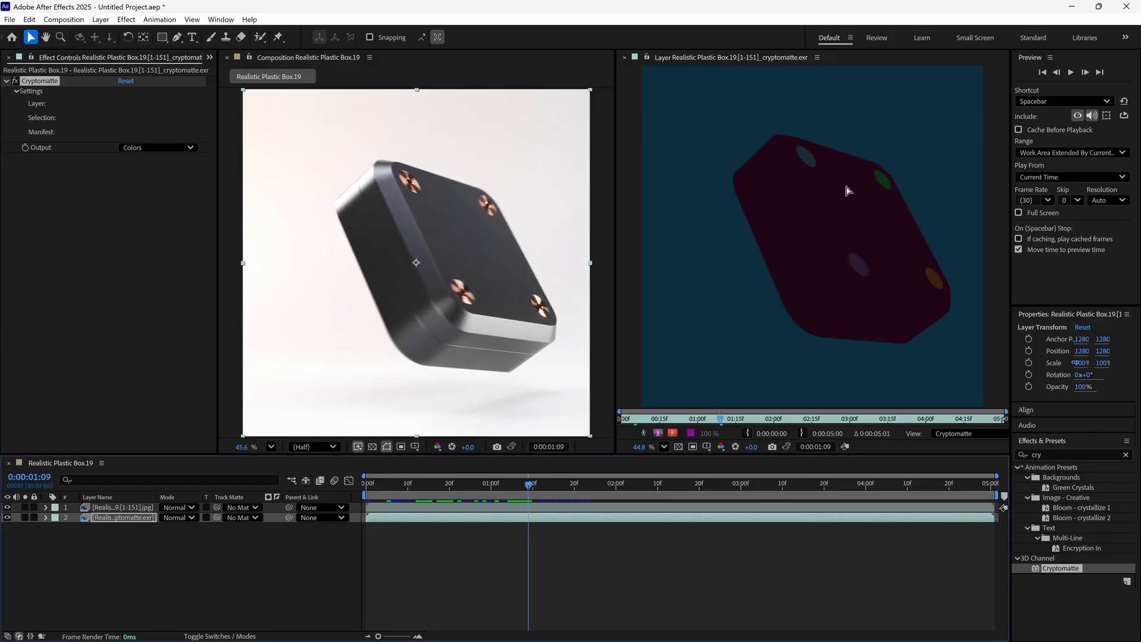
mouse_move(154, 171)
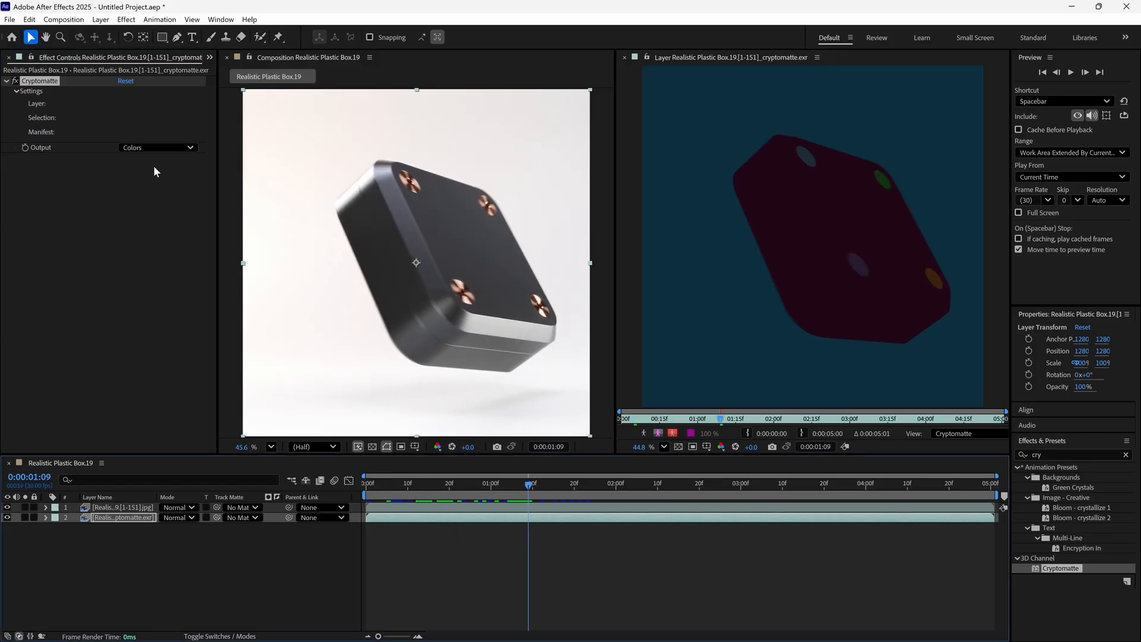
click(156, 147)
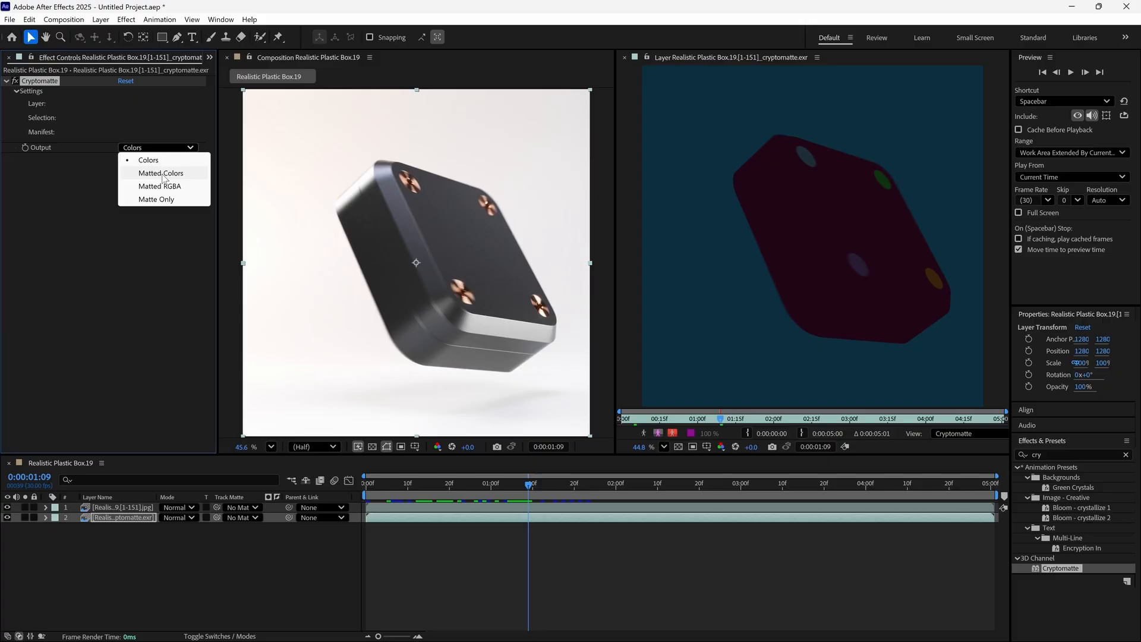
click(159, 174)
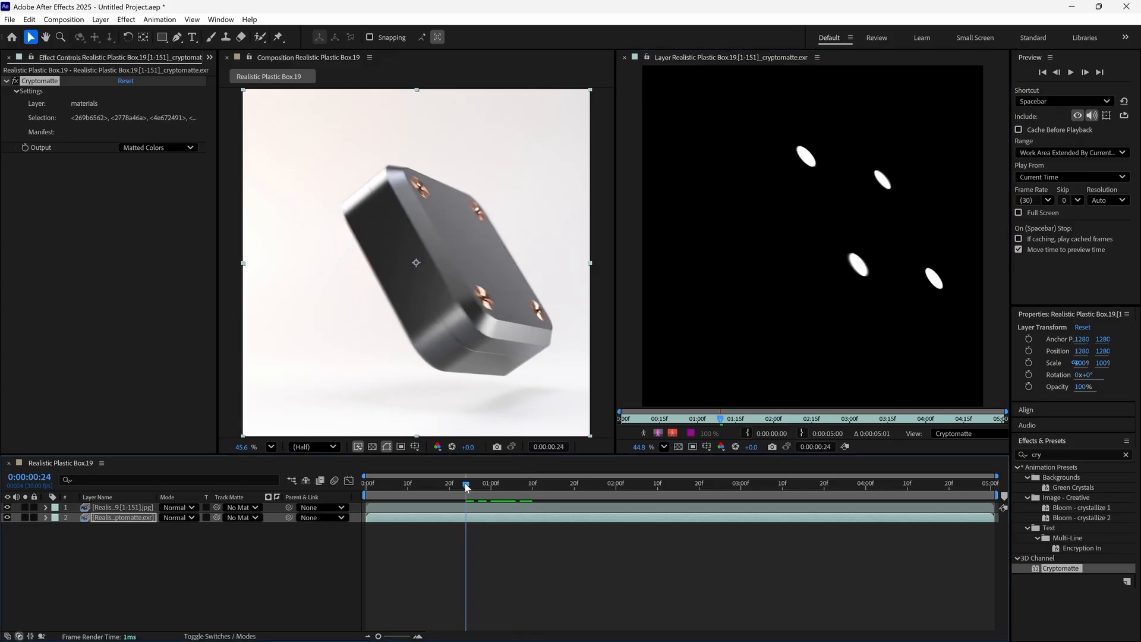
- Set the JPEG layer's Track Matte to the cryptomatte EXR layer so only the screws show
click(640, 483)
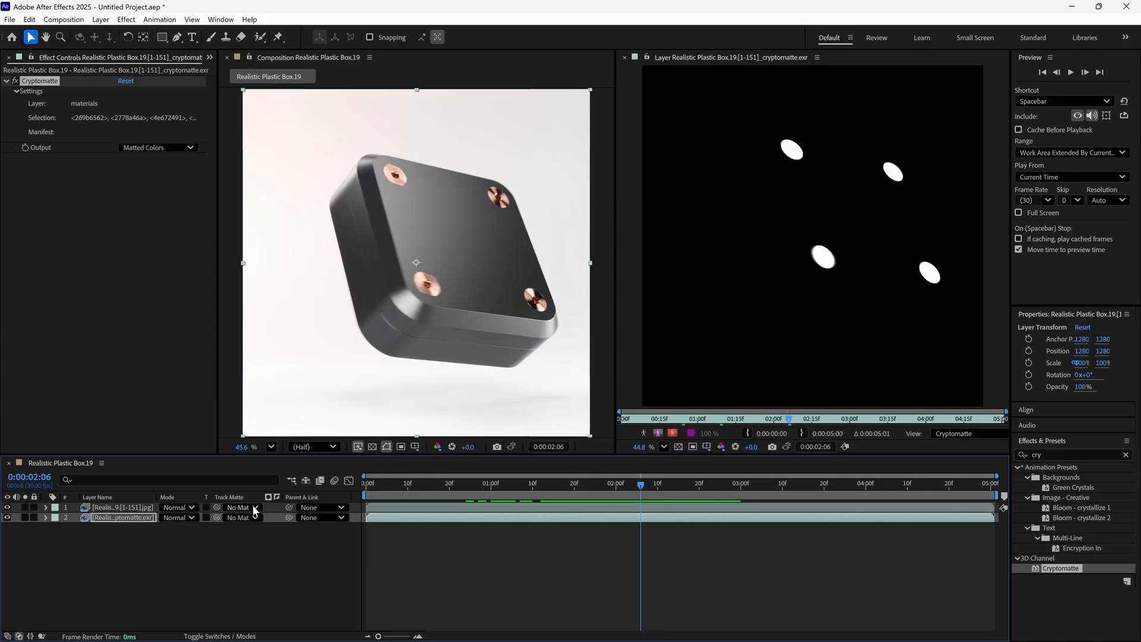
click(240, 507)
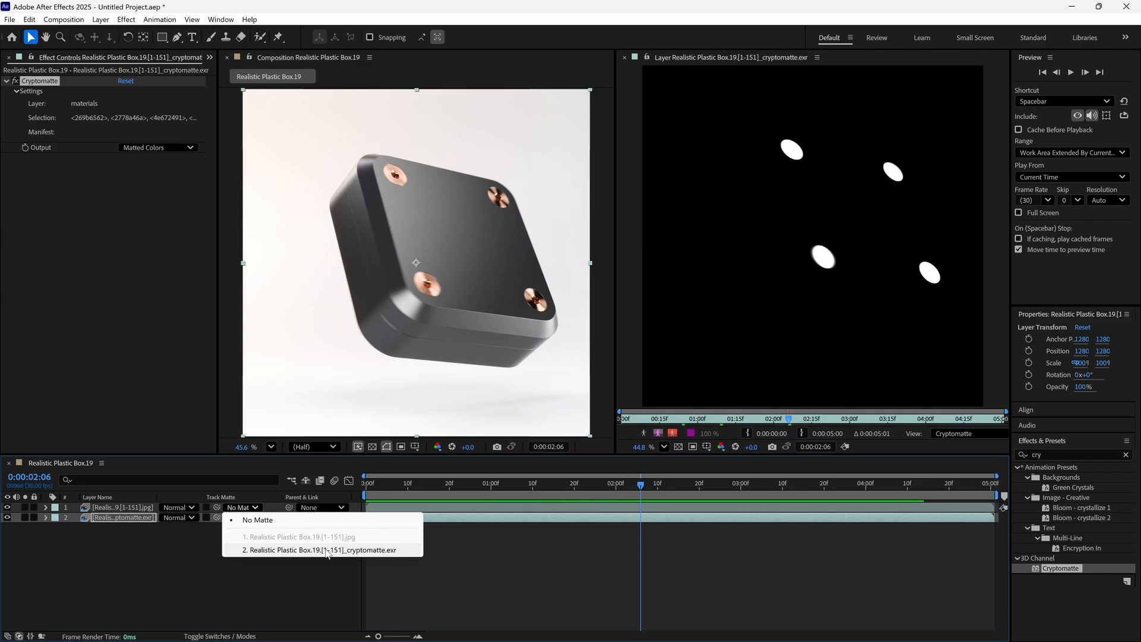
click(318, 549)
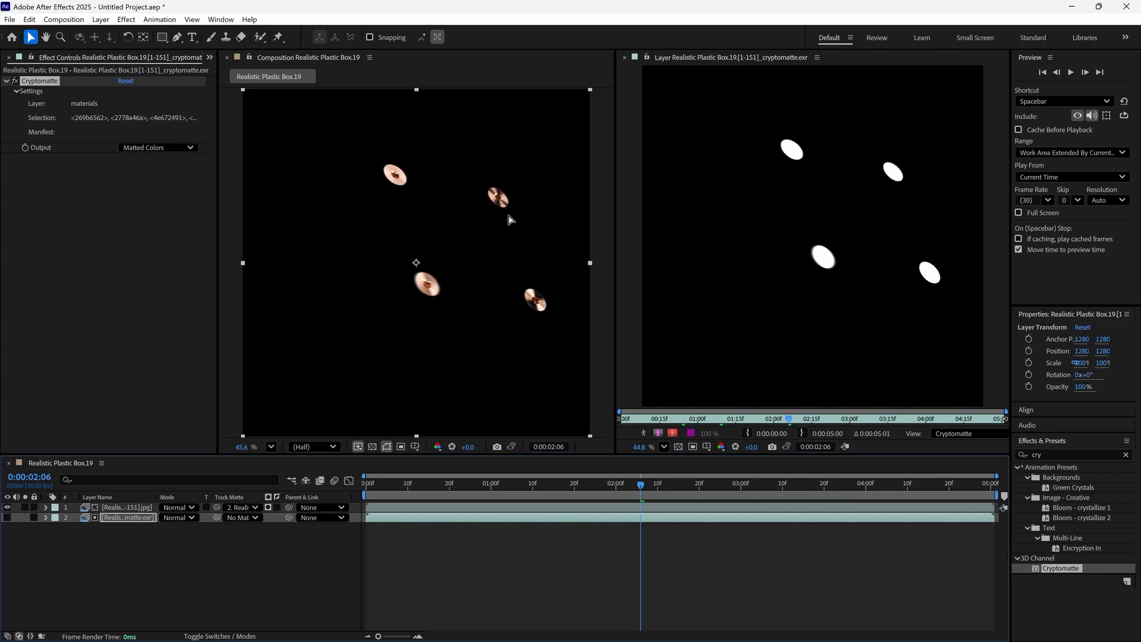
click(746, 484)
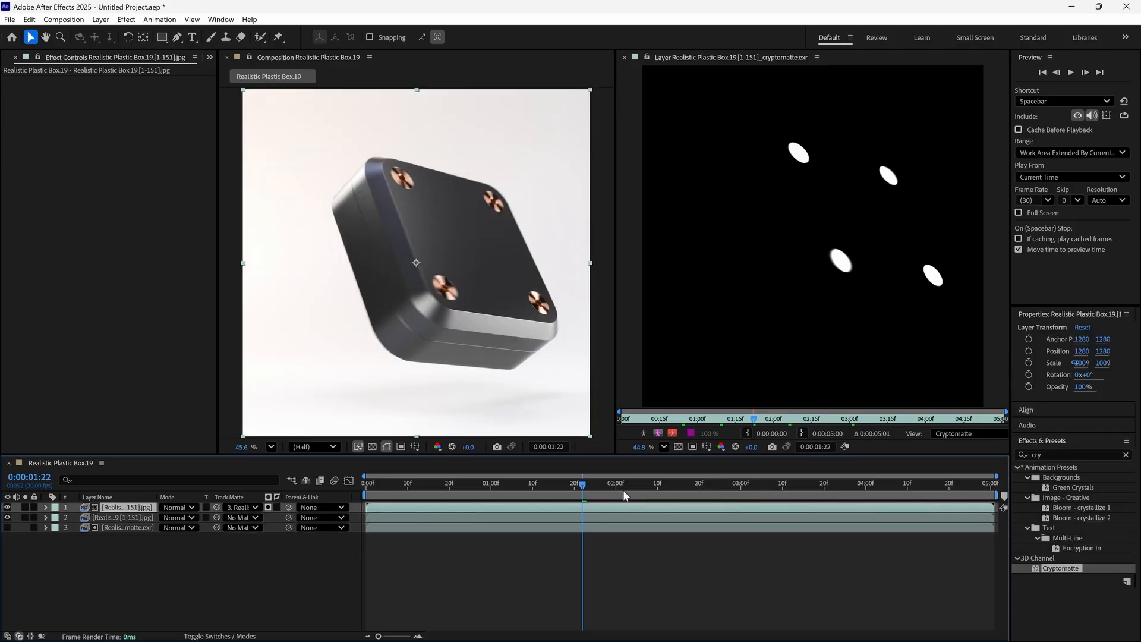
- Add a Curves effect to the matted screws layer and reshape its RGB curve
click(727, 482)
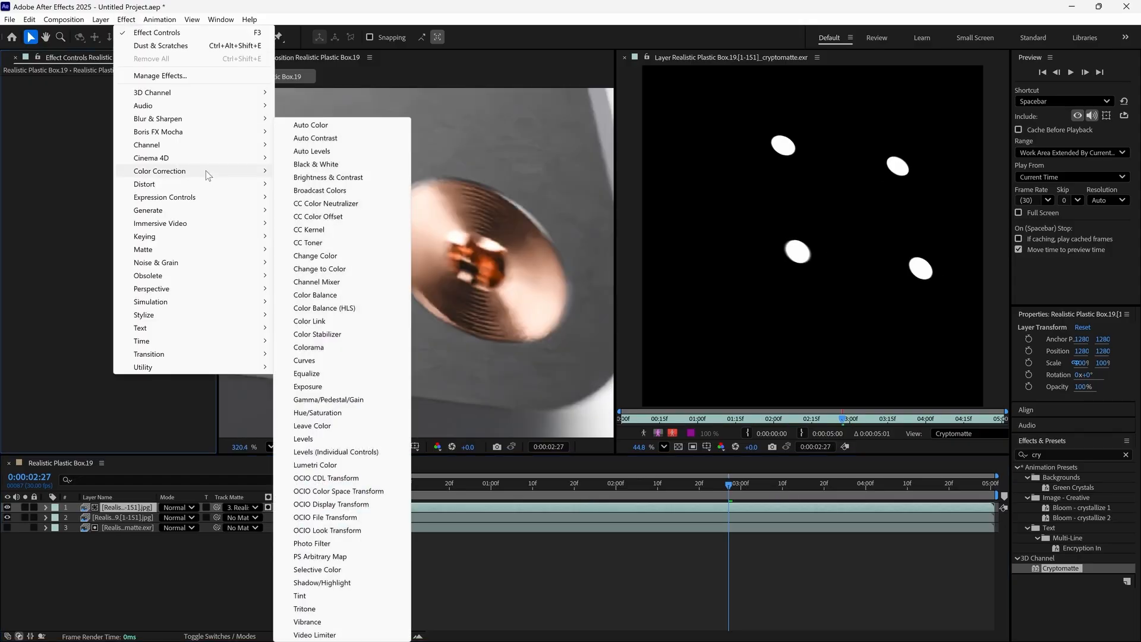
mouse_move(337, 347)
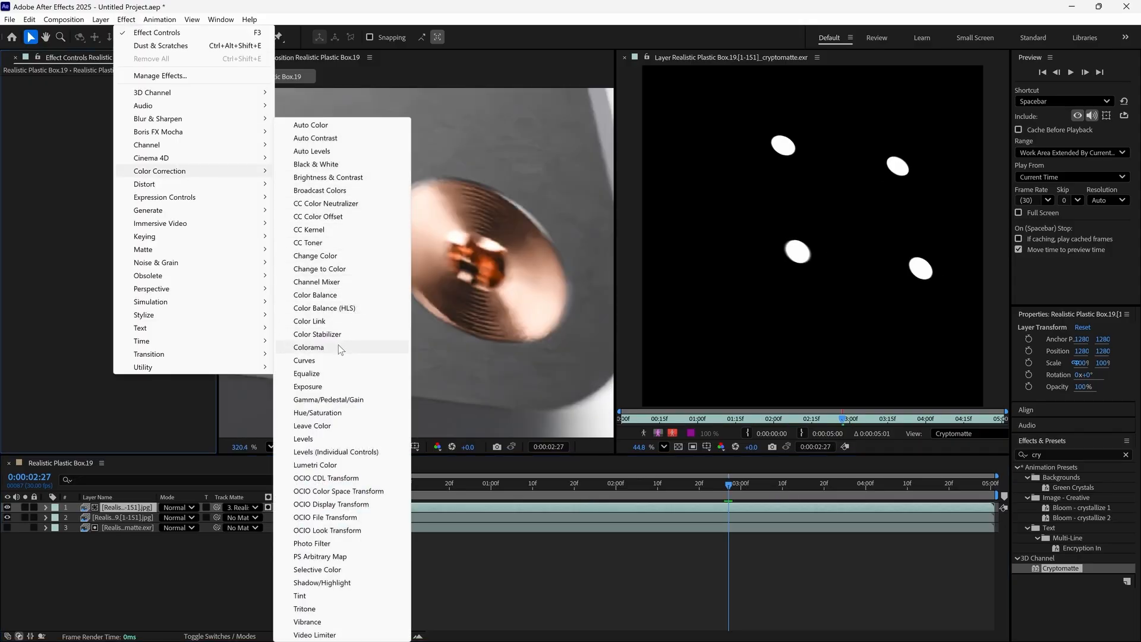
click(304, 359)
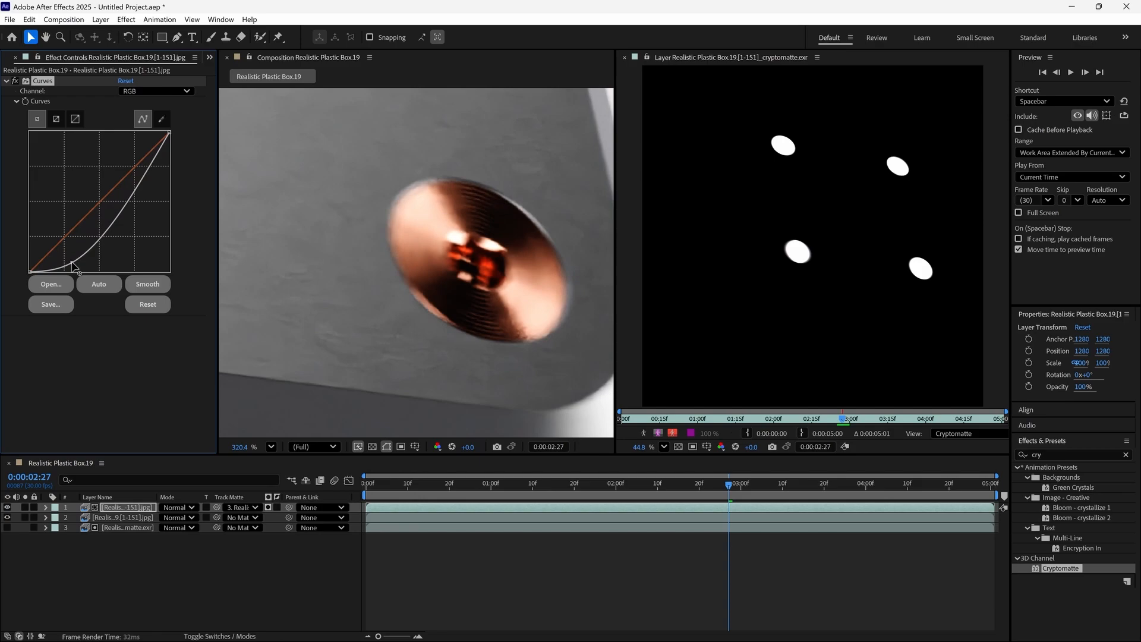
drag(70, 264, 147, 162)
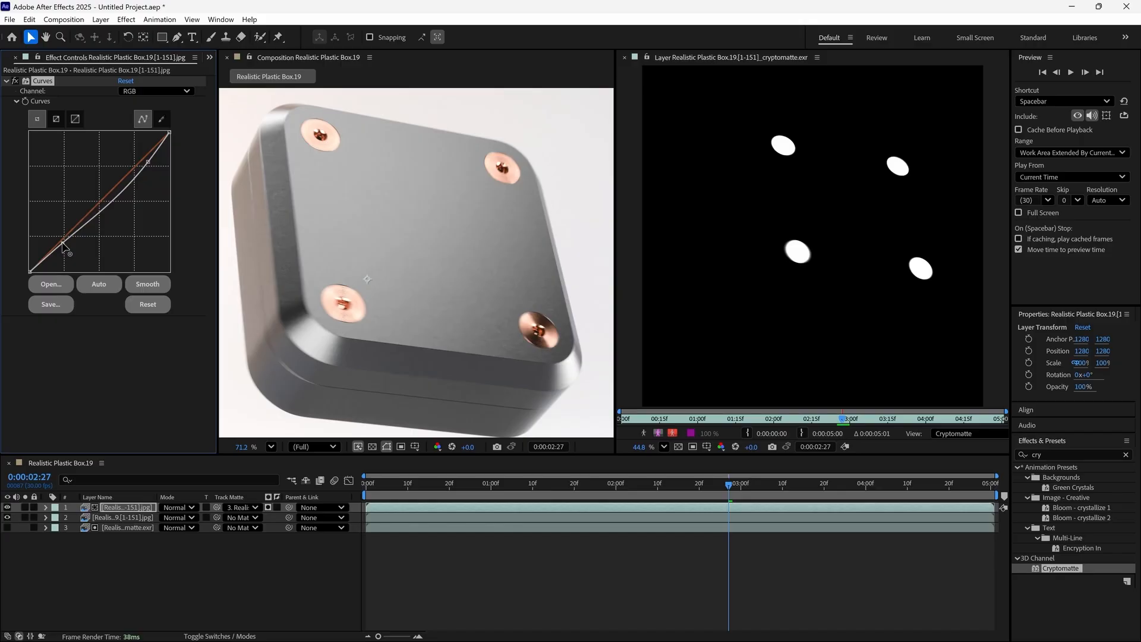
drag(66, 246, 144, 166)
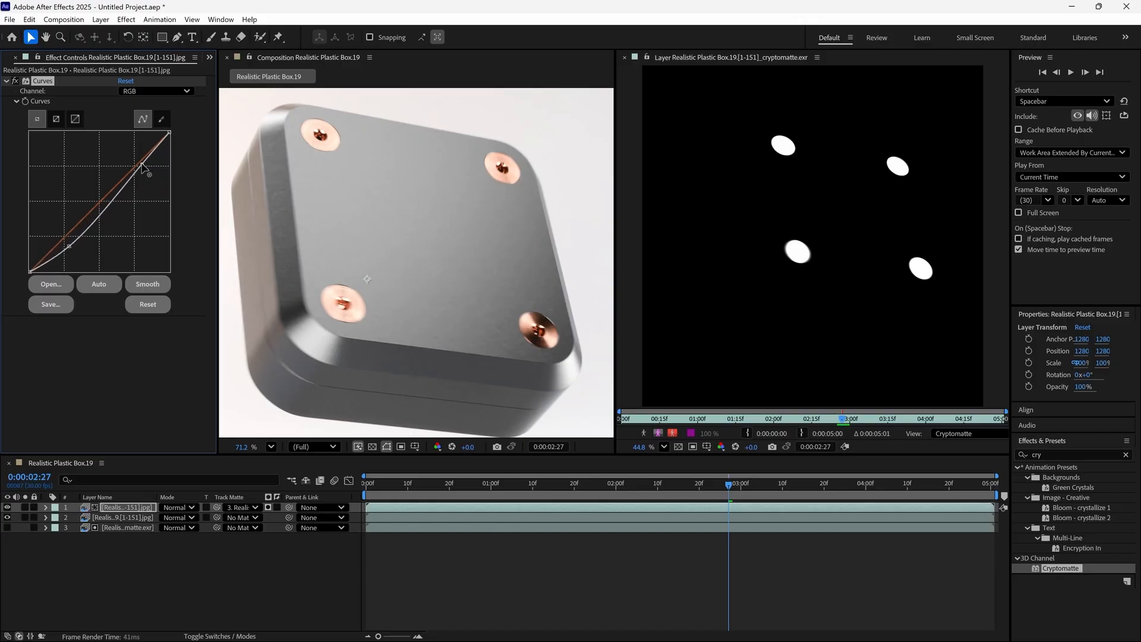